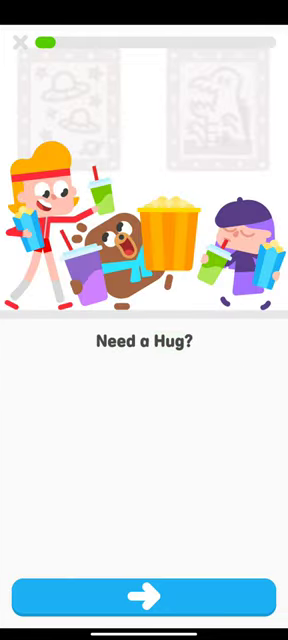
Begin the 'Need a Hug?' story and advance past 'Ready!' to 'Movie snacks are the best!'.
click(144, 596)
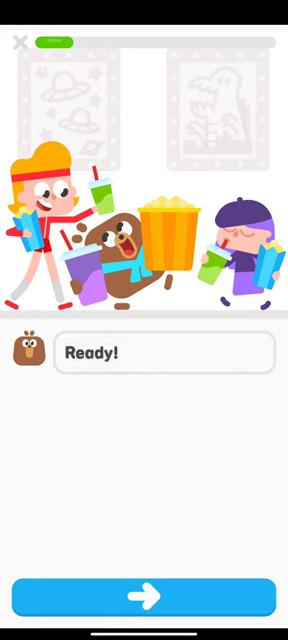
click(144, 596)
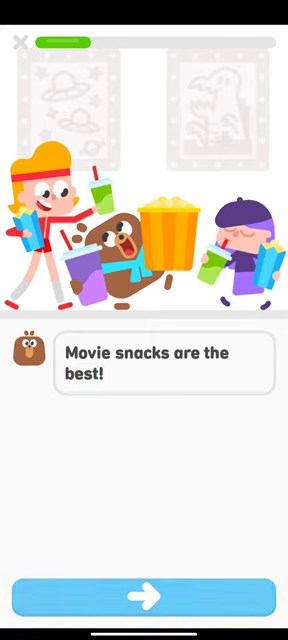
Answer the question 'Is FoFo excited about the snacks?' and reach 'Who ran into Lily?'.
click(144, 590)
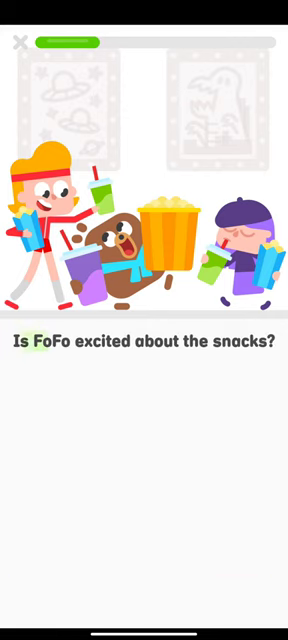
click(244, 348)
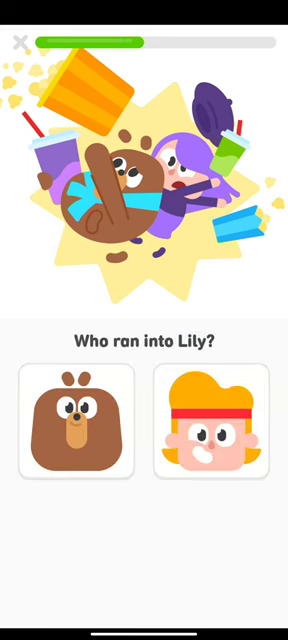
Pick FoFo as who ran into Lily and confirm he felt better after the hug.
click(76, 428)
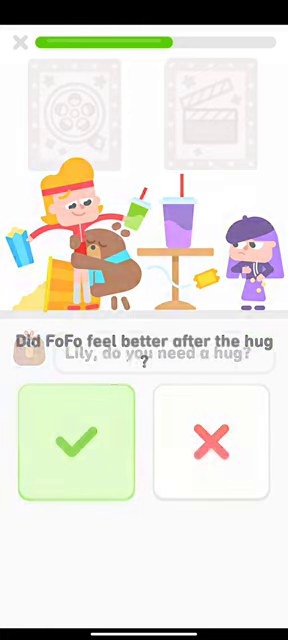
click(78, 444)
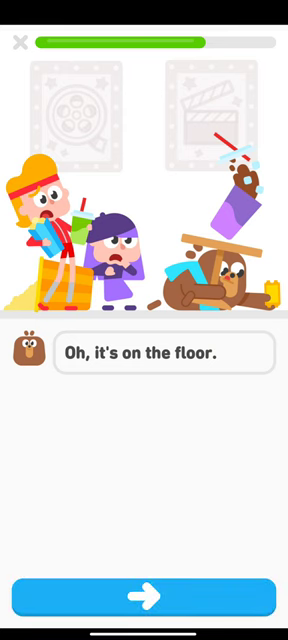
Confirm FoFo needs his ticket for the movie and continue past 'Got it!' to 'FoFo, look out!'.
click(144, 588)
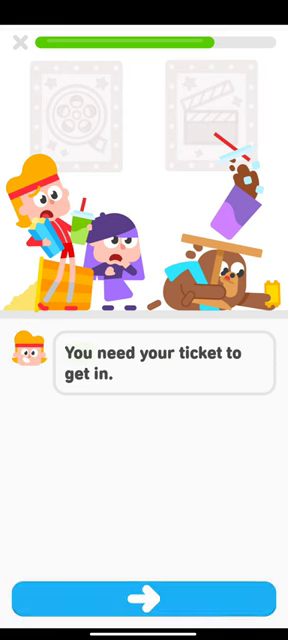
click(144, 592)
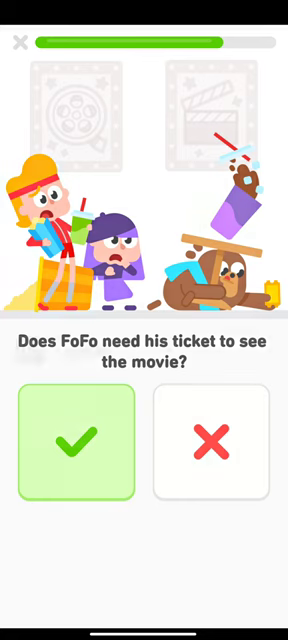
click(80, 440)
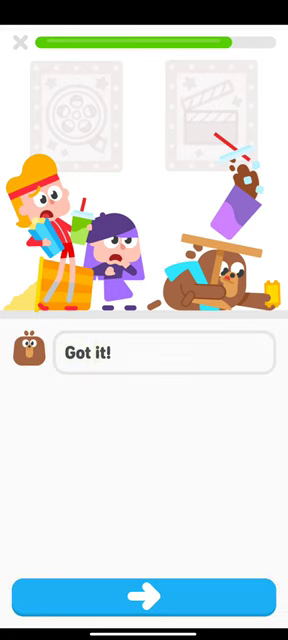
click(144, 596)
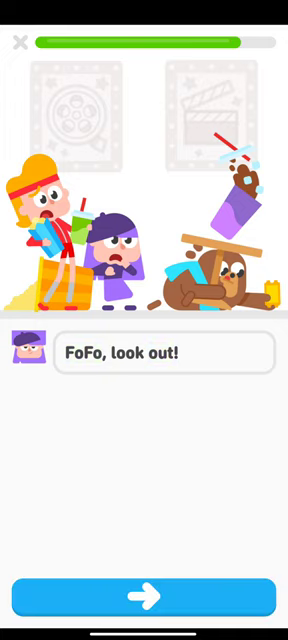
Move past 'FoFo, look out!' and choose FoFo as who wanted two hugs.
click(144, 598)
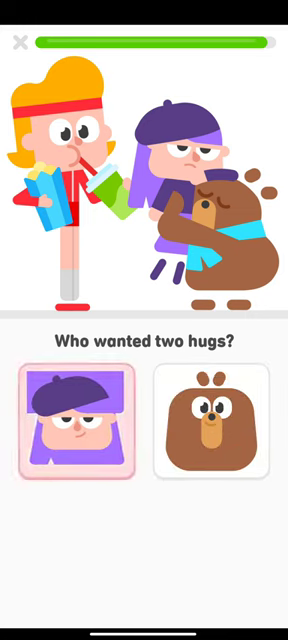
click(216, 436)
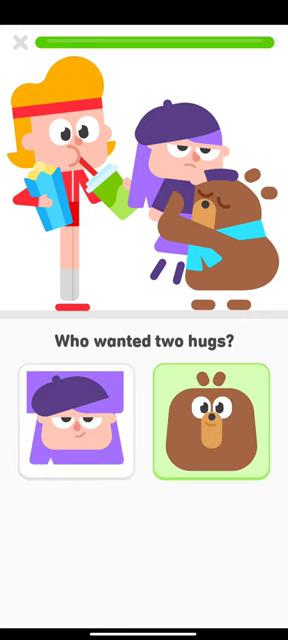